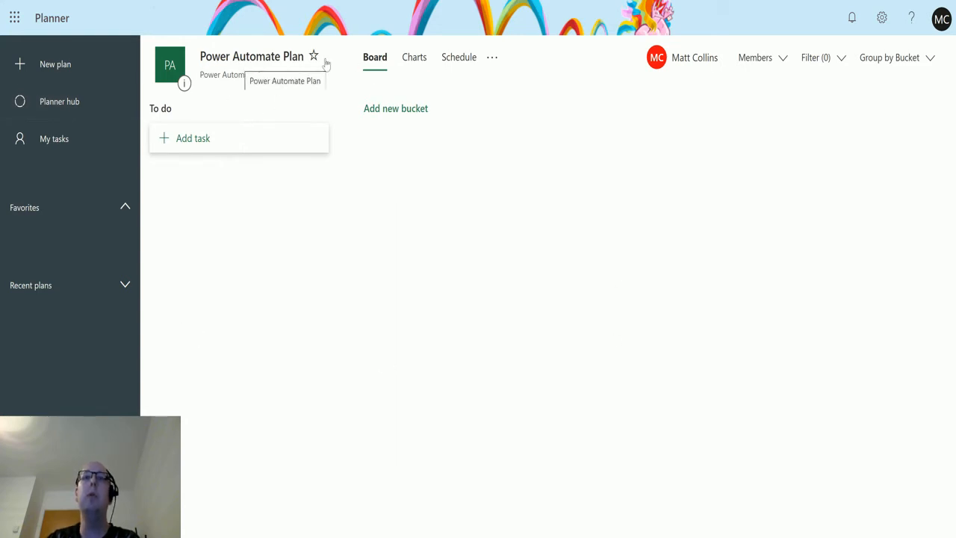
Start a new blank task under the To do bucket of Power Automate Plan
left_click(192, 138)
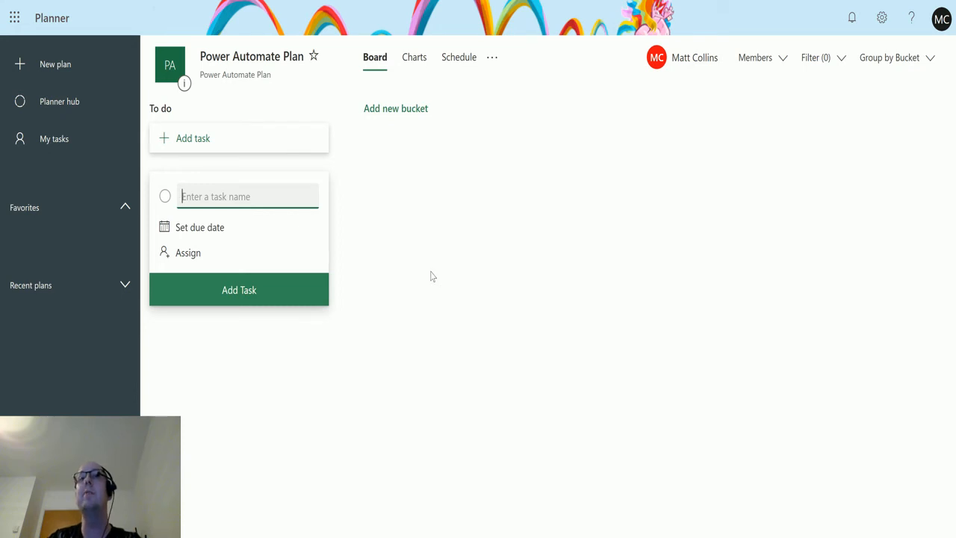
mouse_move(429, 293)
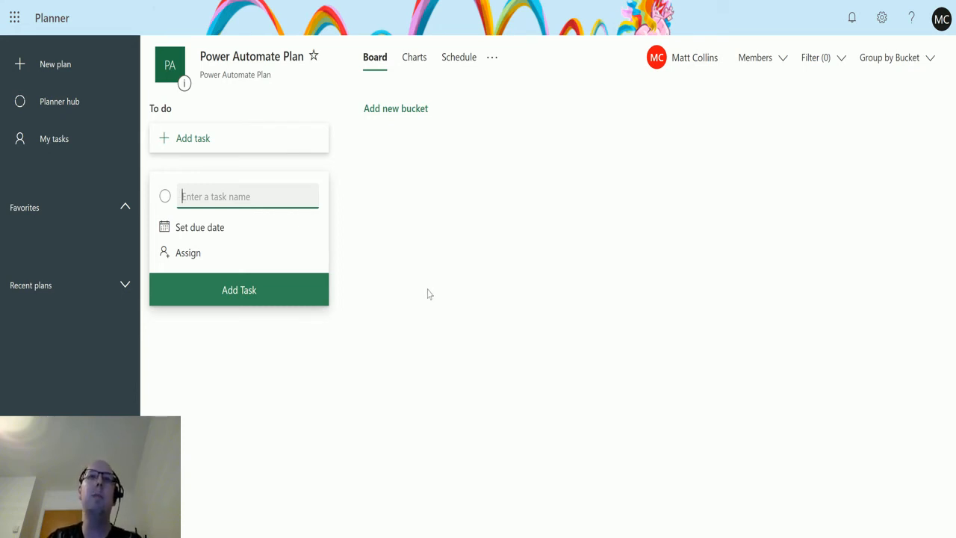